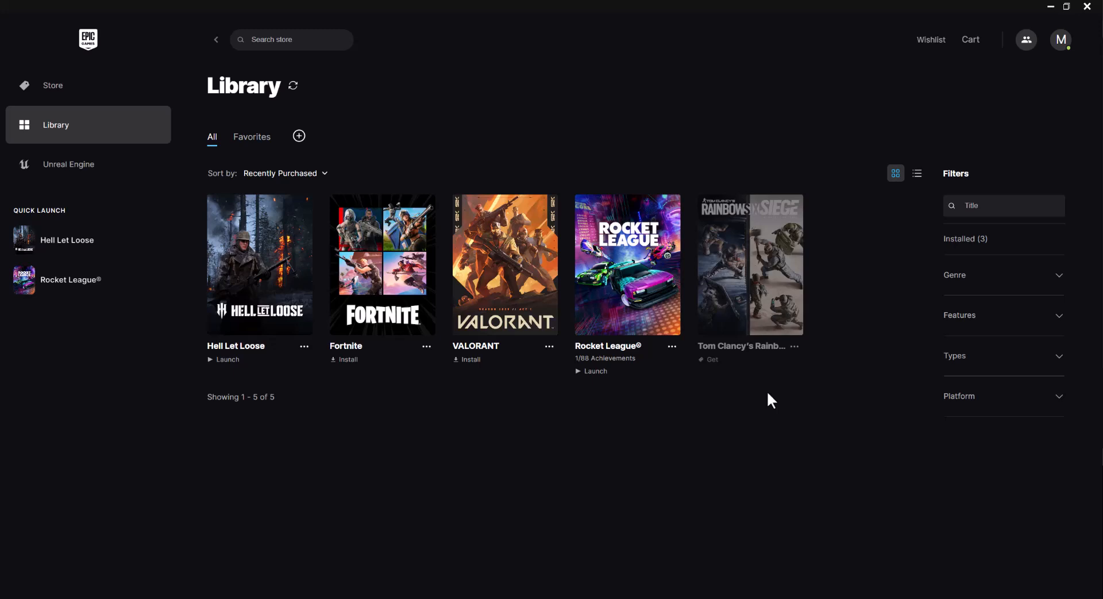
mouse_move(647, 274)
text(networ)
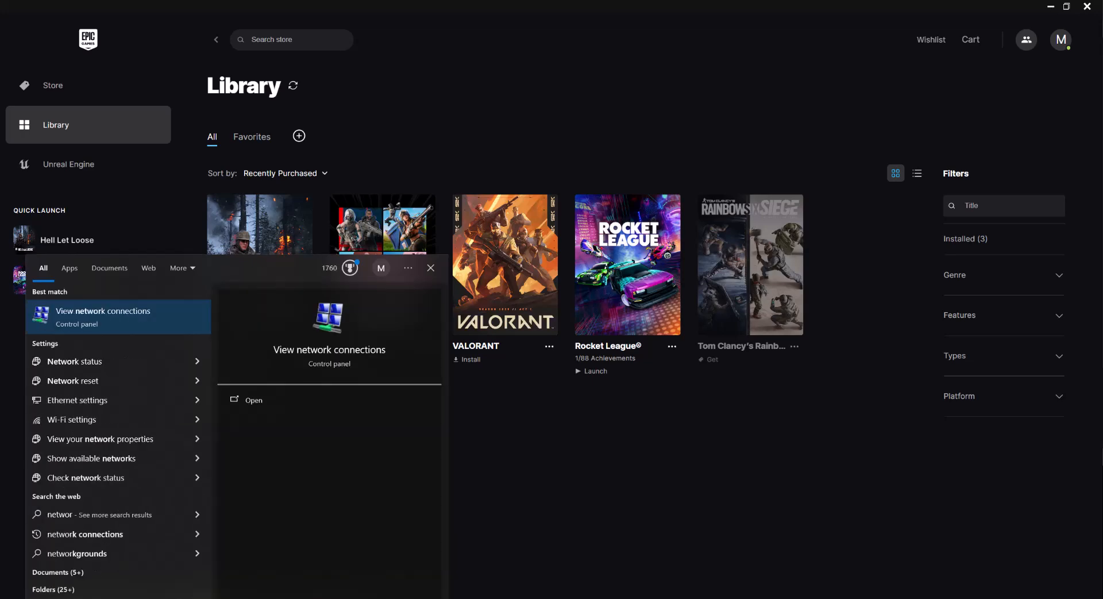
Show the network connections list and bring up the Ethernet adapter's context menu.
click(253, 400)
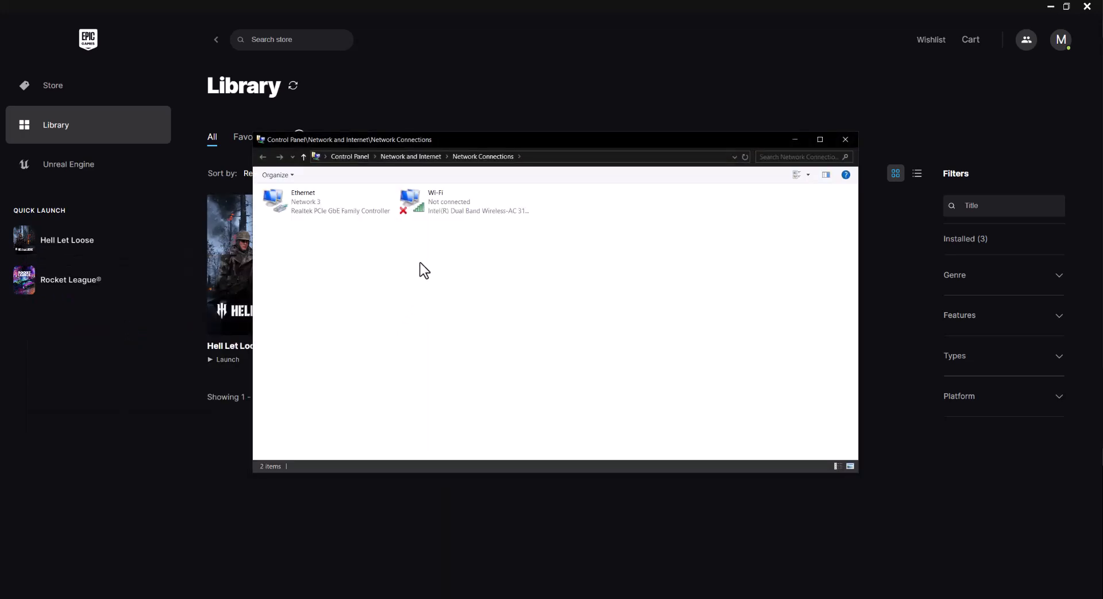
right_click(302, 201)
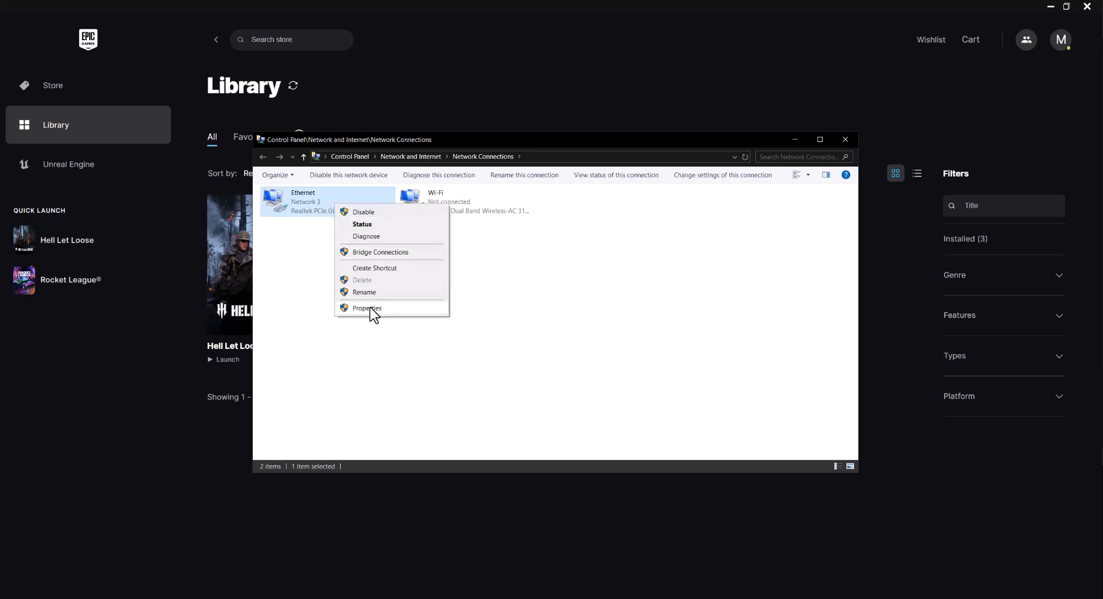
In Ethernet's IPv4 properties, set DNS servers to 1.1.1.1 and 1.0.0.1 and confirm.
click(366, 308)
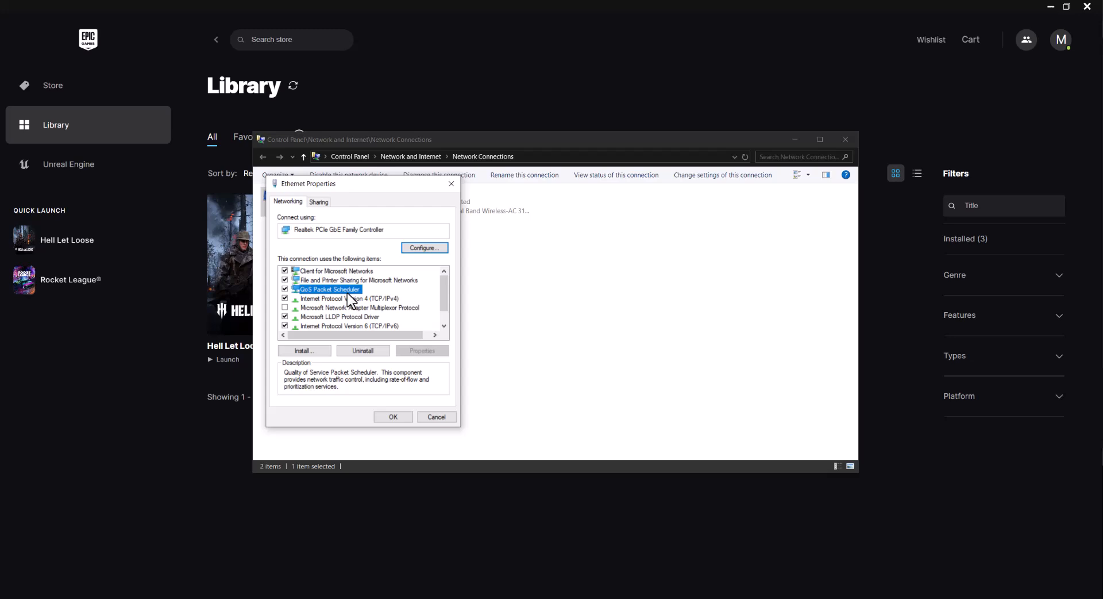
click(347, 297)
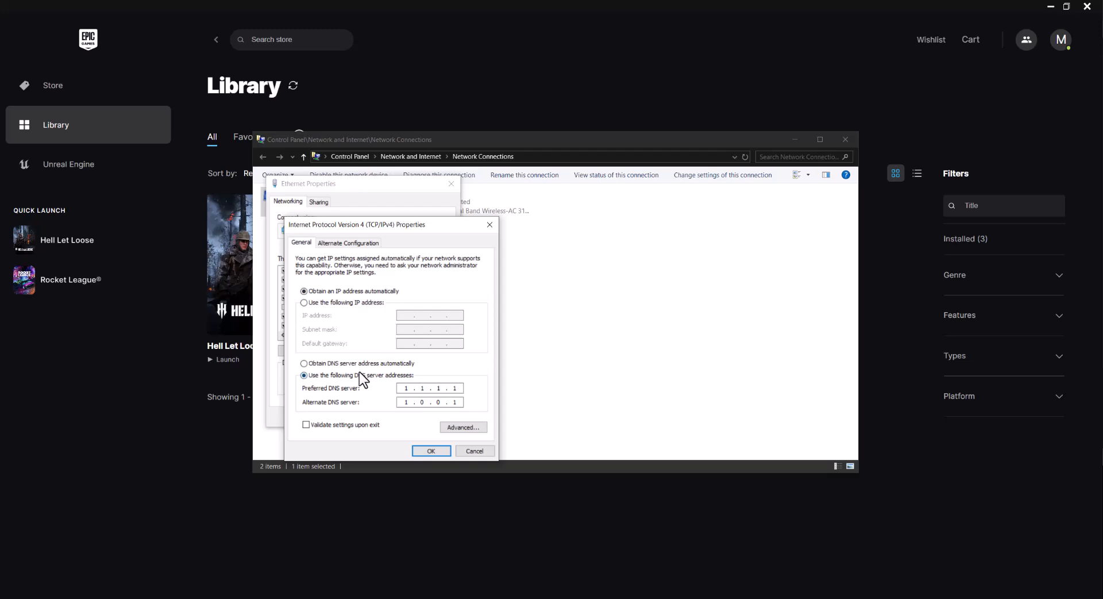
click(406, 387)
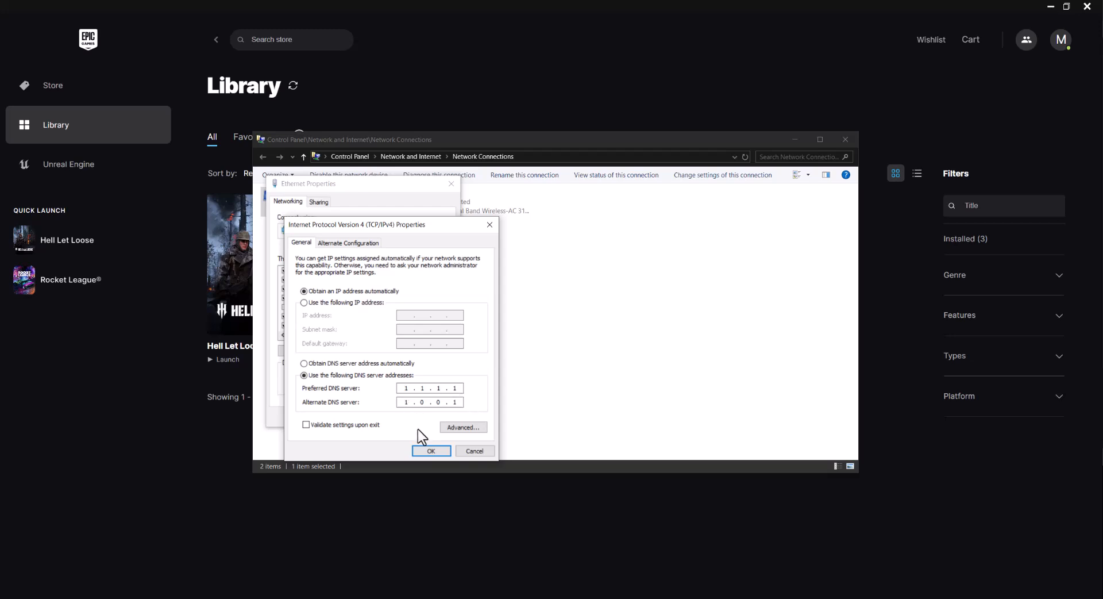
click(431, 450)
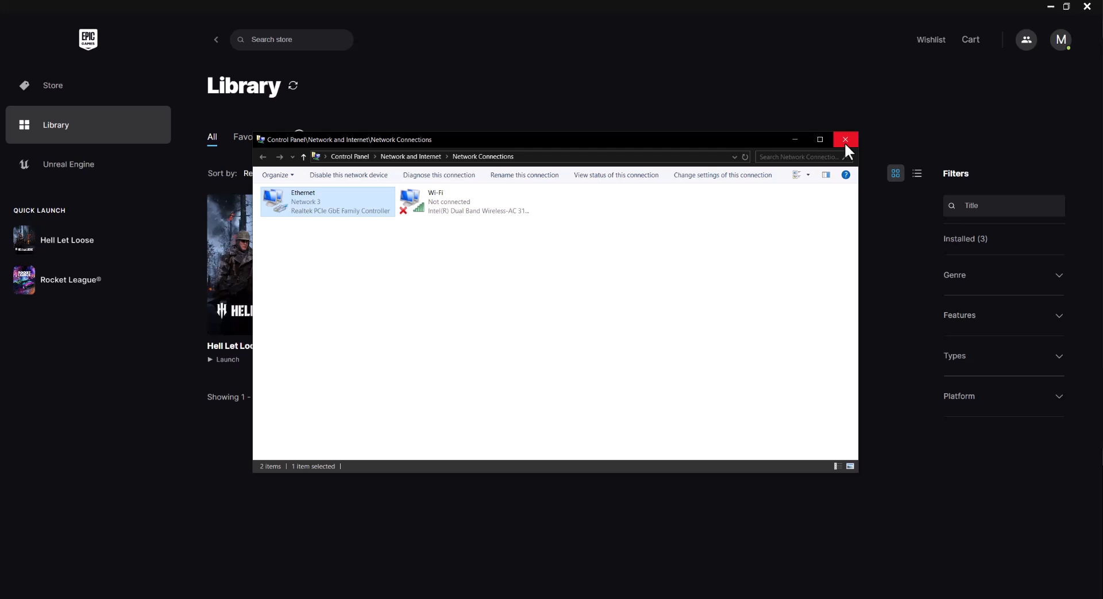
Close the Network Connections window.
click(844, 139)
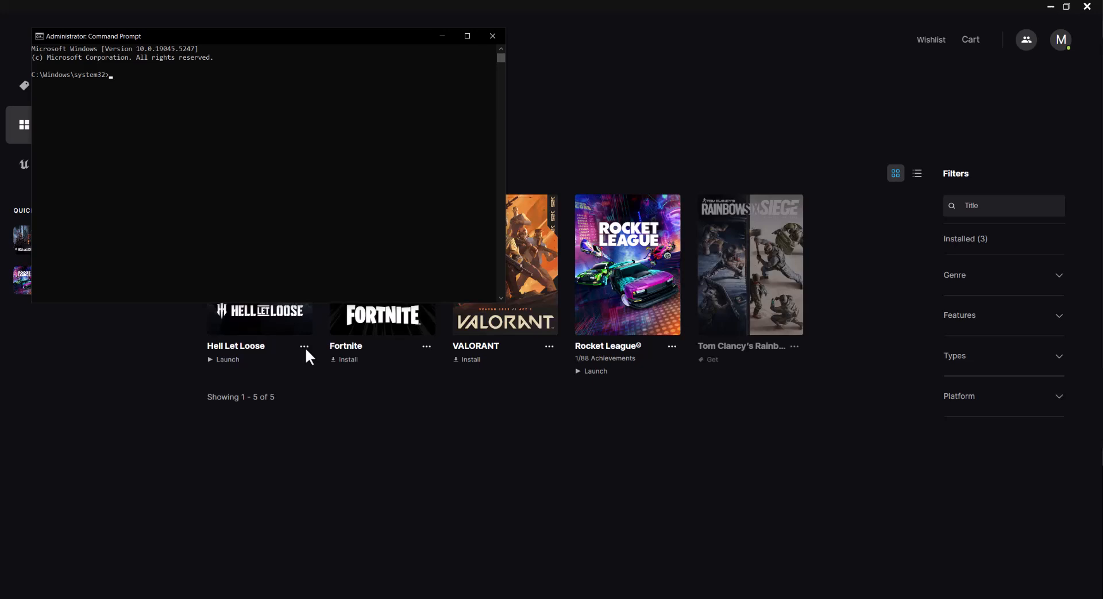
Run ipconfig /flushdns in the administrator Command Prompt to clear the DNS cache.
text(ipconfig /flushd)
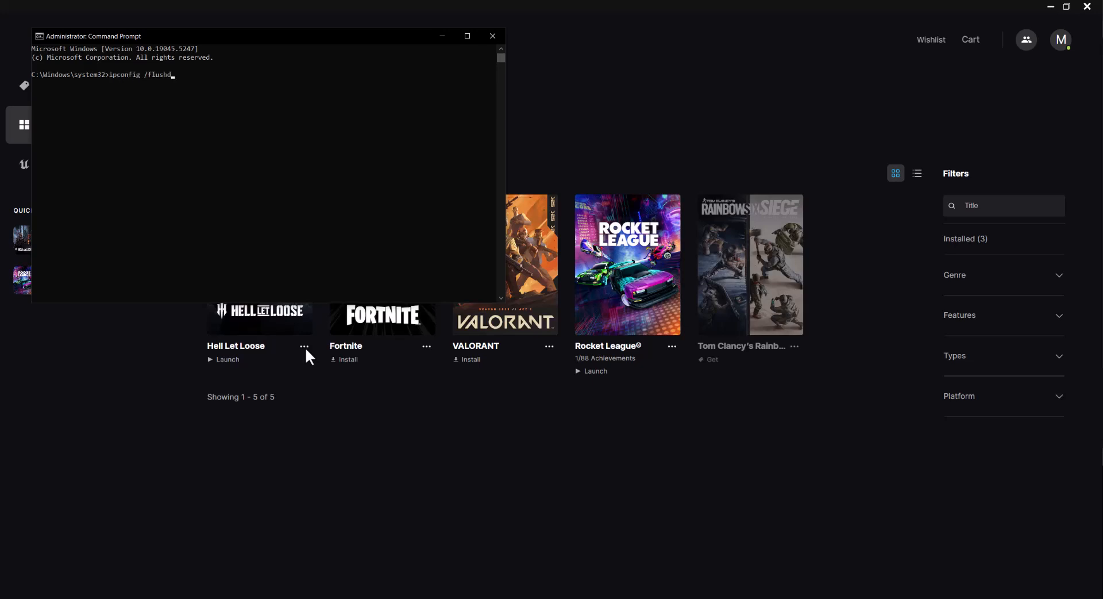
key(Enter)
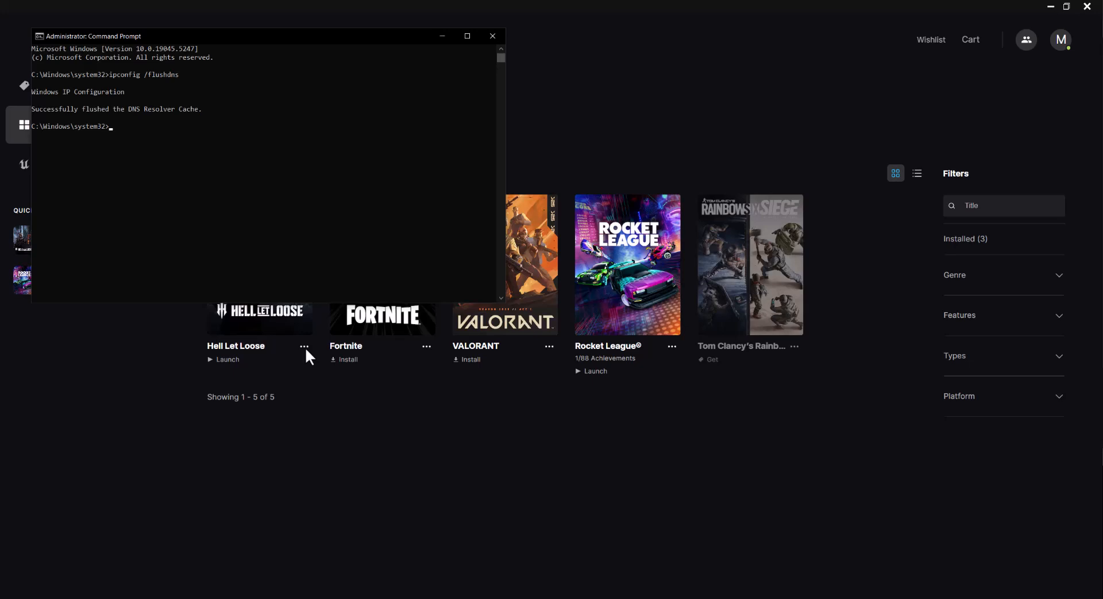